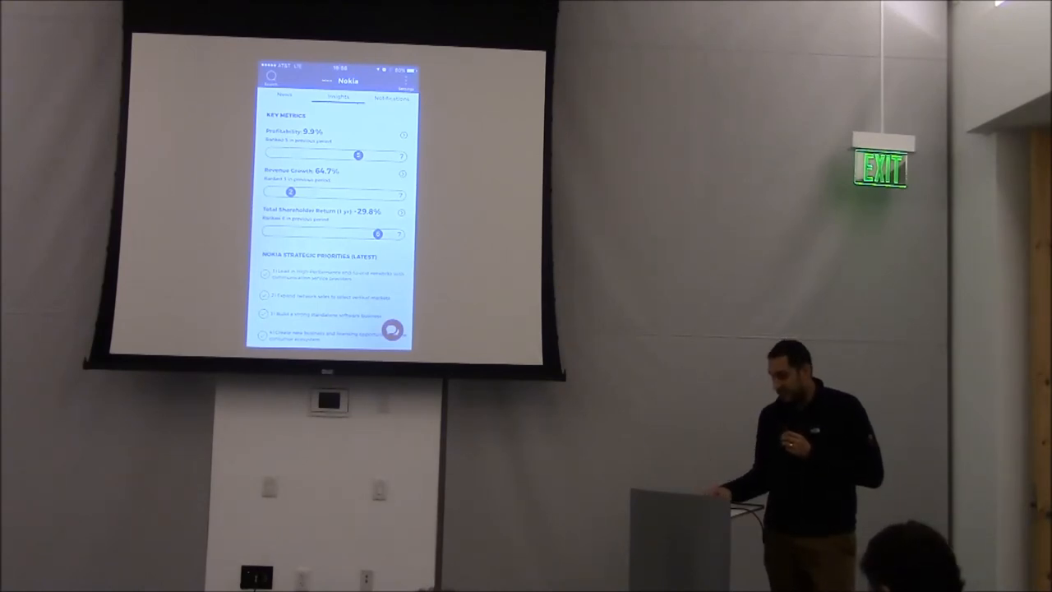
pyautogui.scroll(-3)
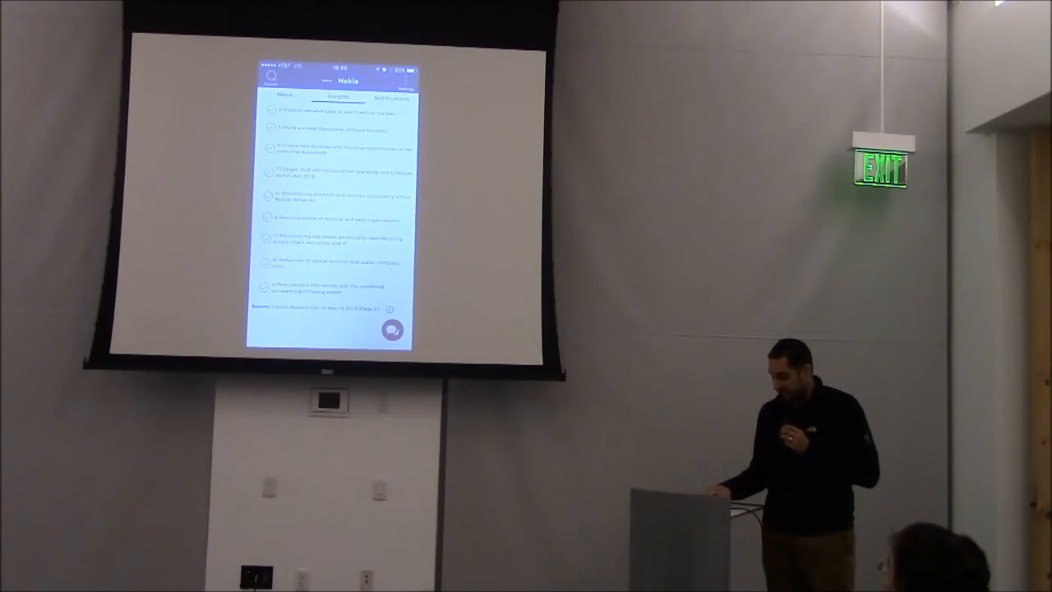
pyautogui.scroll(-3)
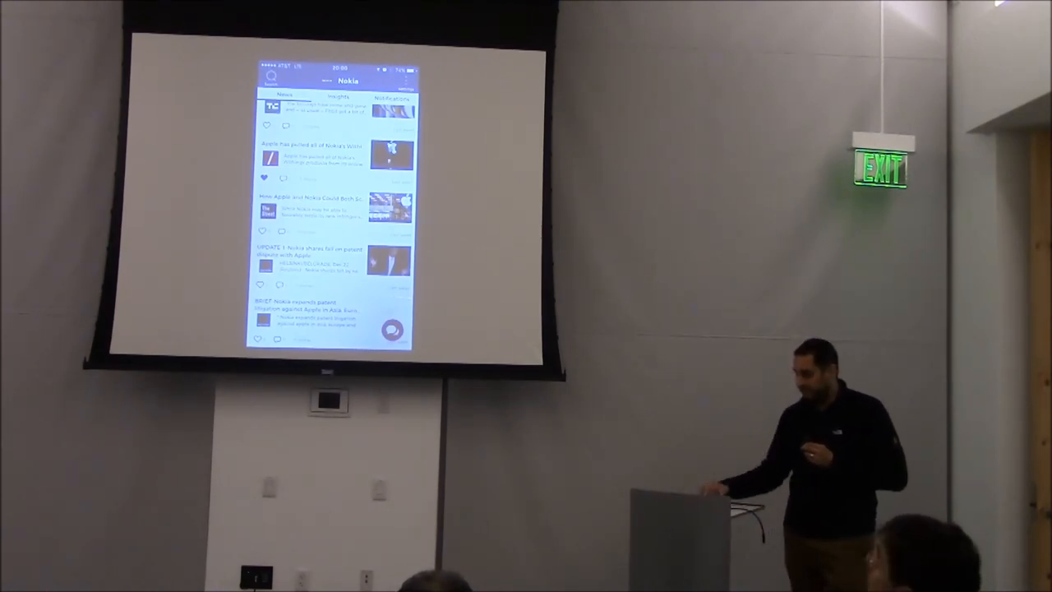
pyautogui.click(337, 99)
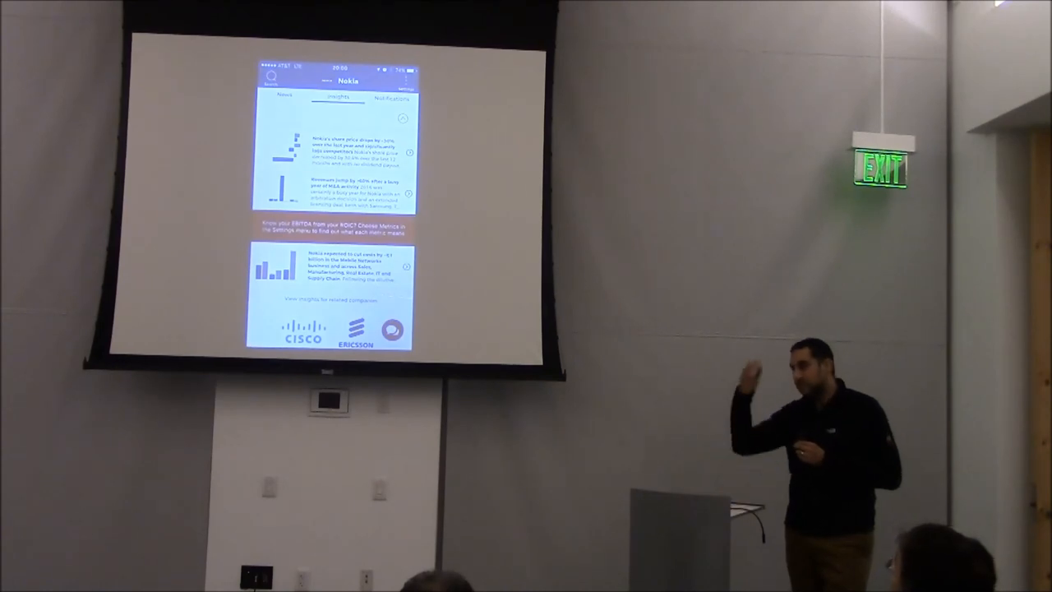